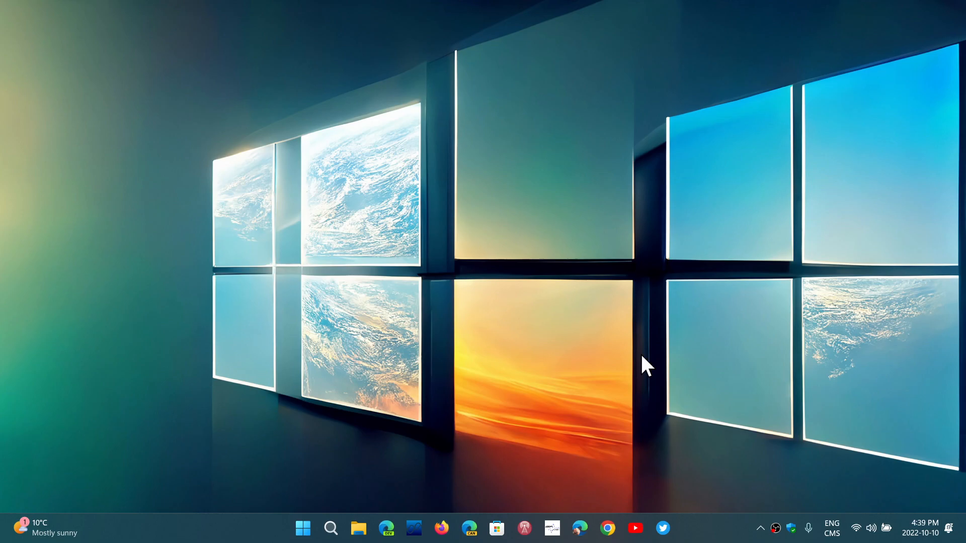
Launch Settings from the taskbar and go to the Windows Update page
left_click(302, 528)
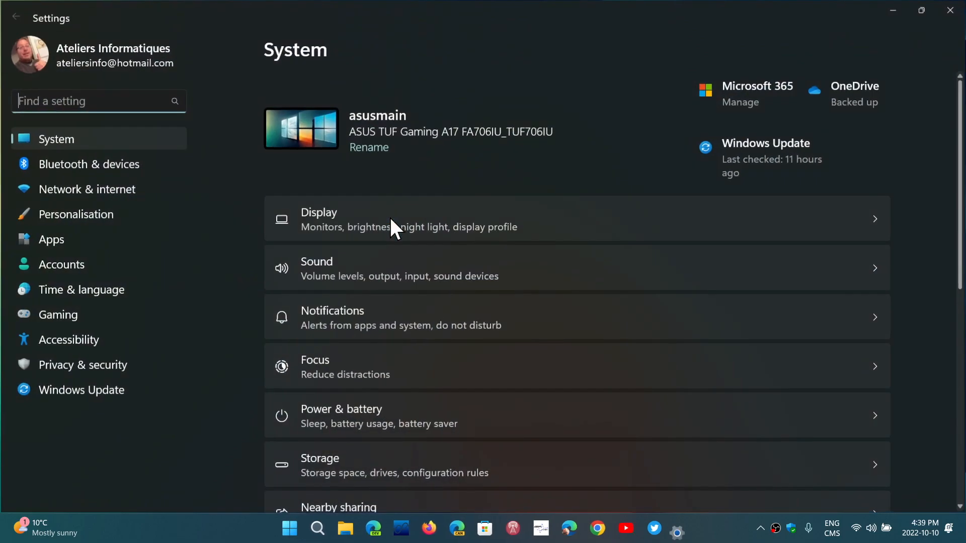
mouse_move(651, 308)
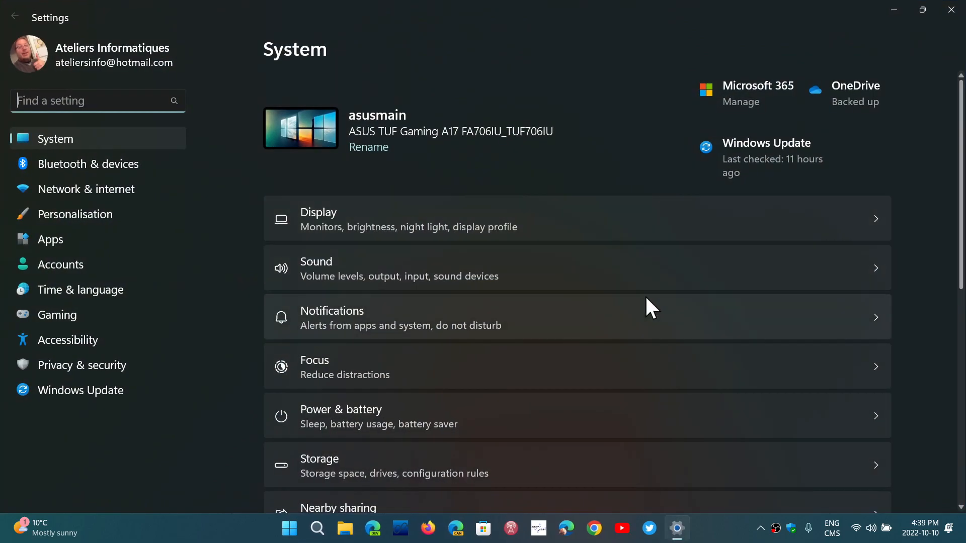
left_click(80, 390)
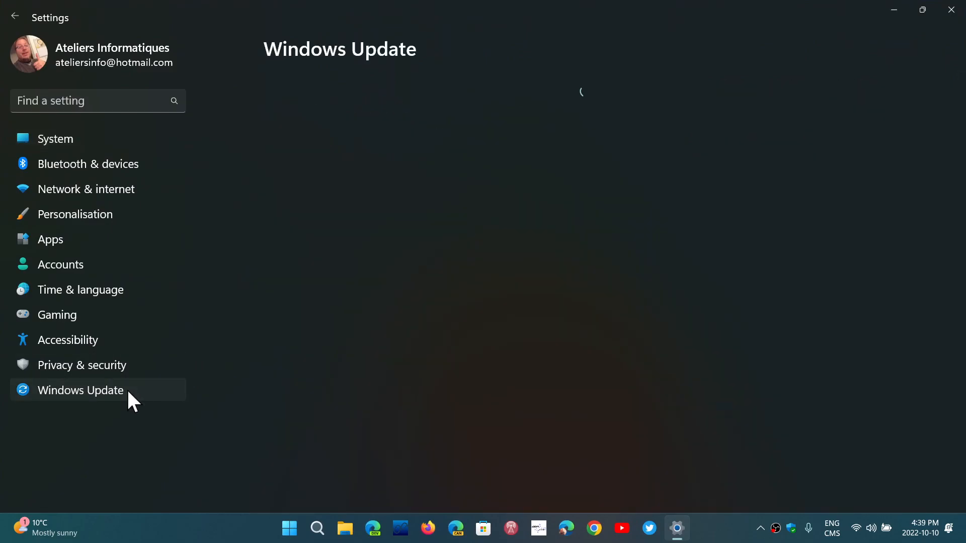
left_click(80, 390)
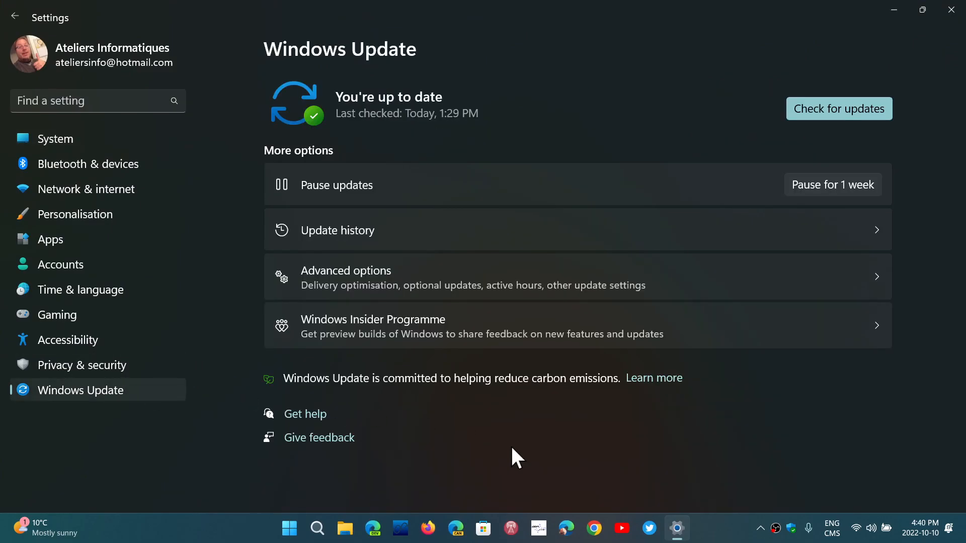
Open Windows Insider Programme under More options to see Release Preview and unenrollment status
left_click(373, 325)
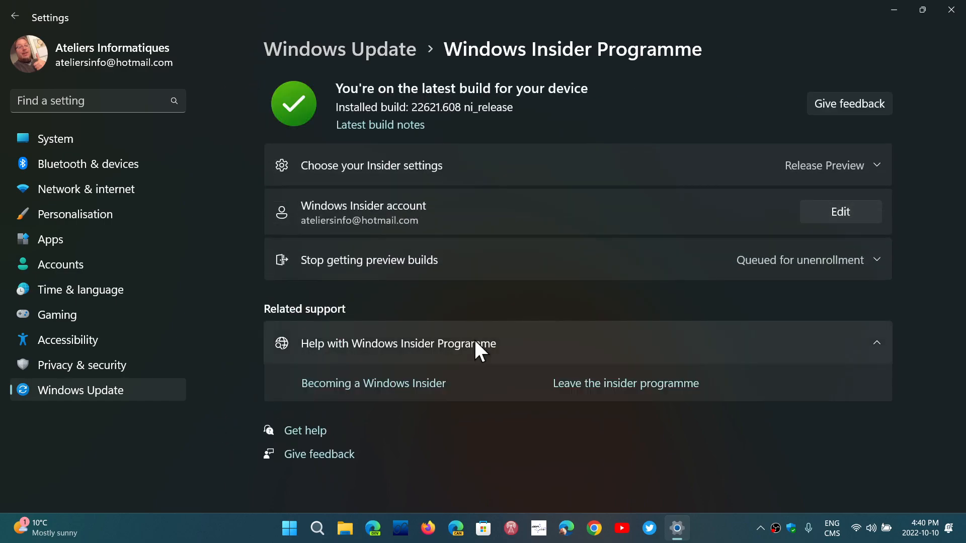
mouse_move(672, 187)
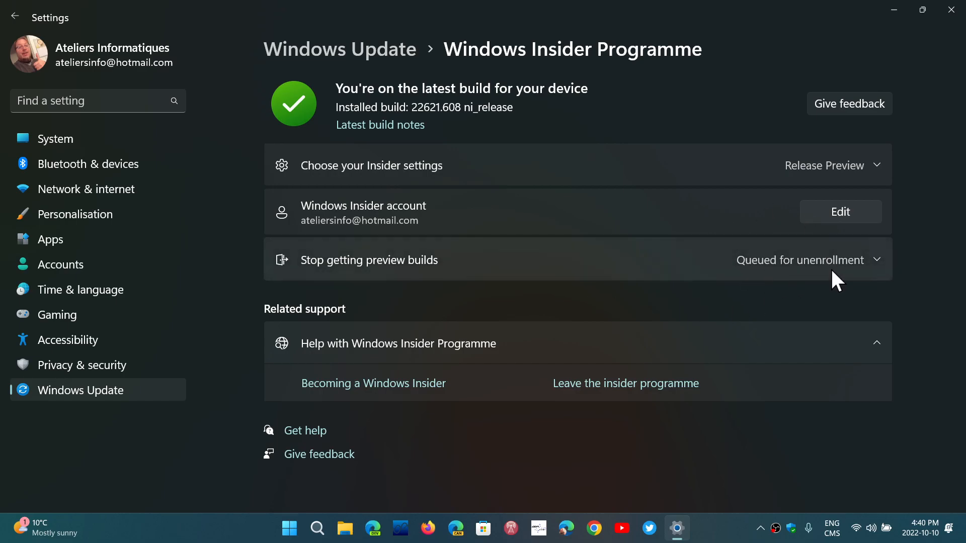
mouse_move(795, 474)
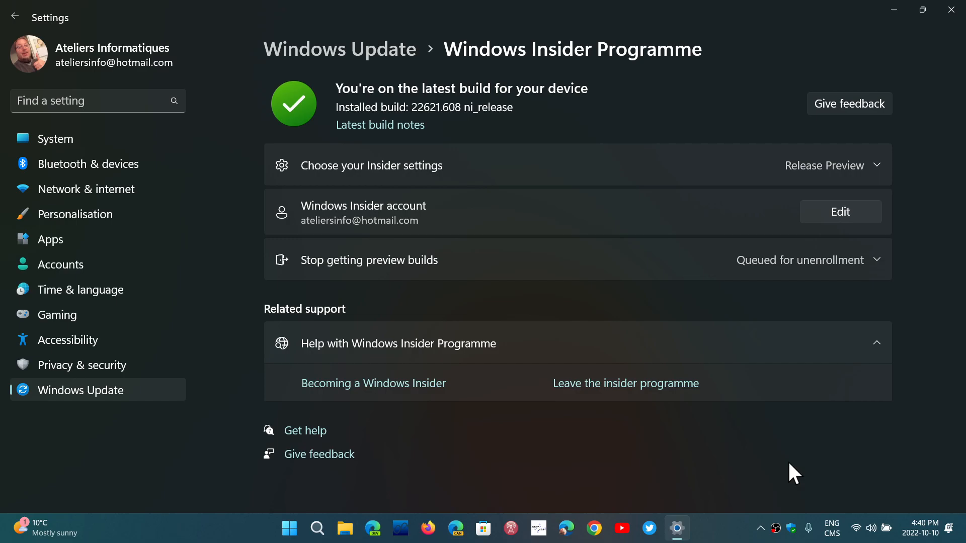
mouse_move(567, 111)
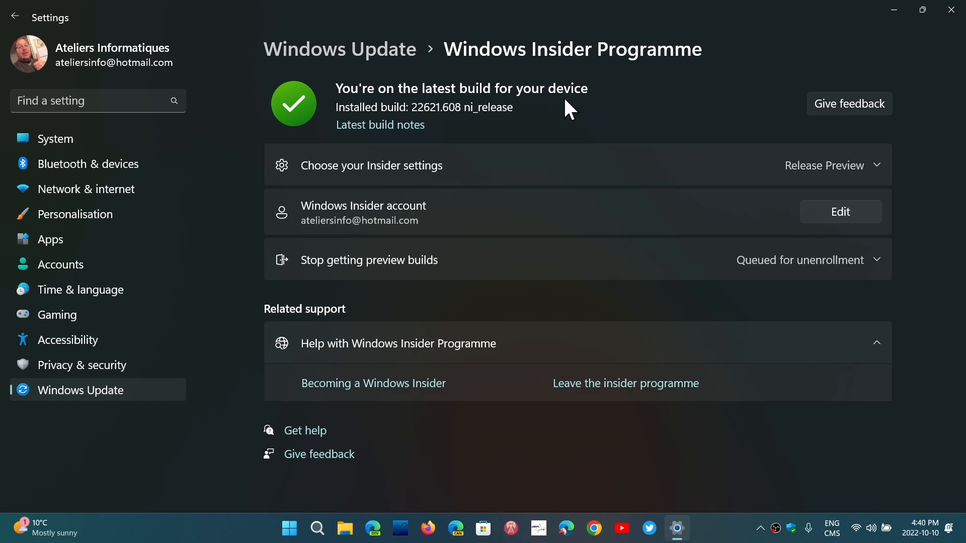
mouse_move(513, 146)
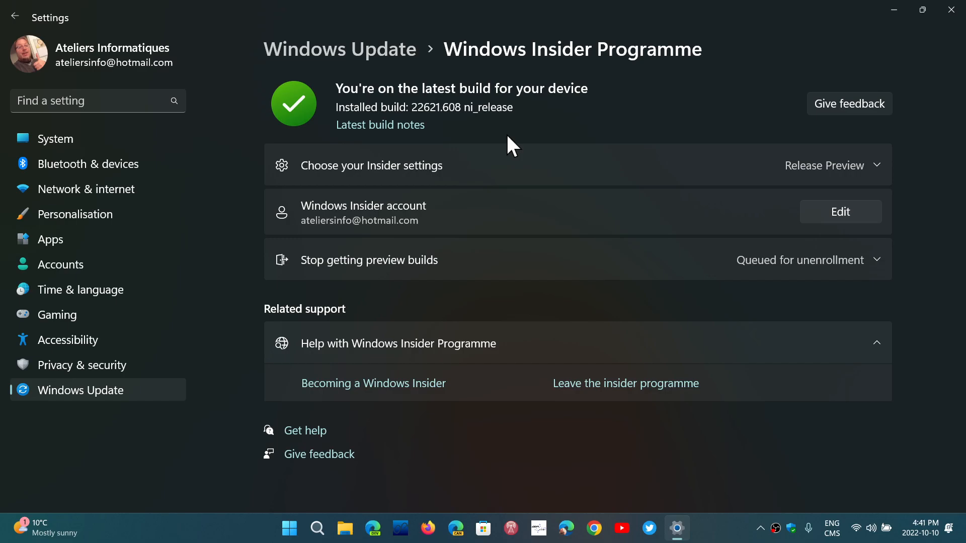
mouse_move(789, 376)
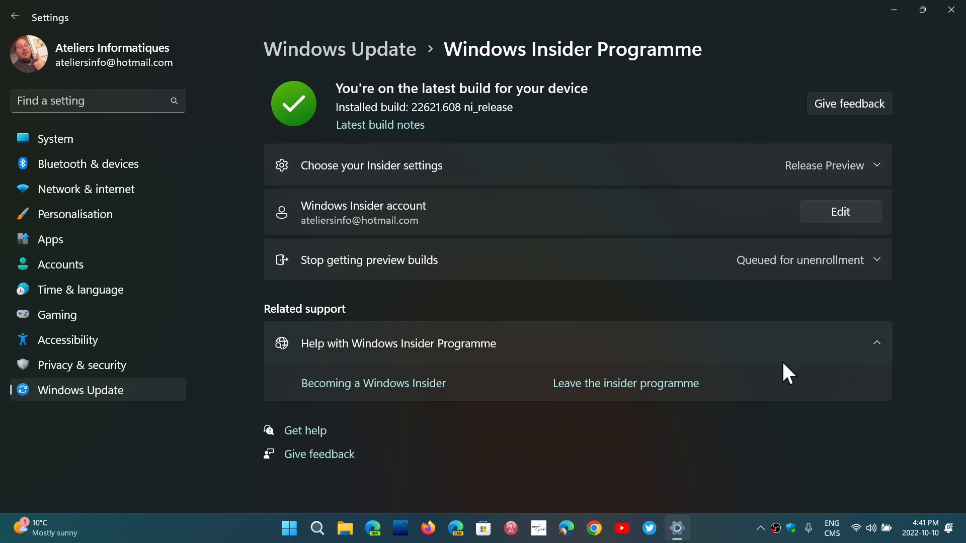
mouse_move(812, 462)
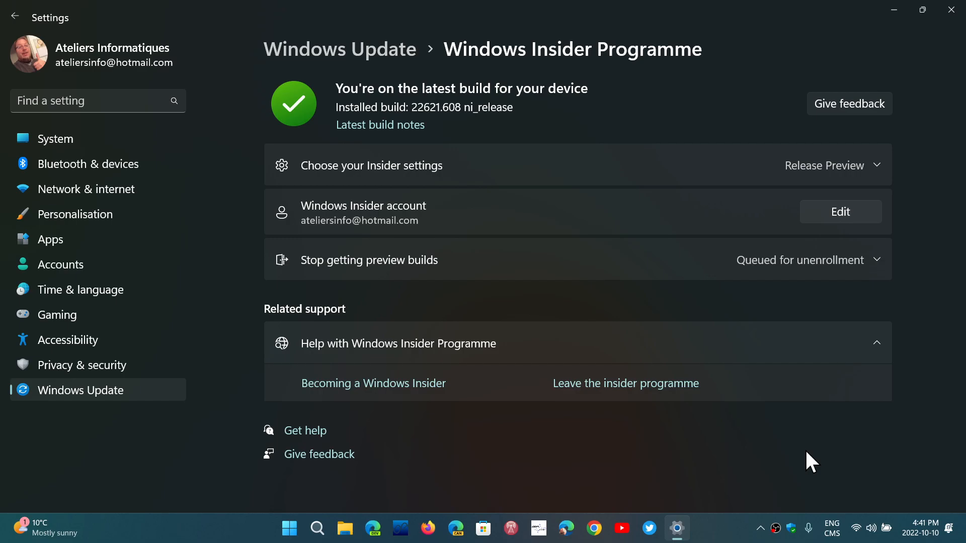
mouse_move(626, 448)
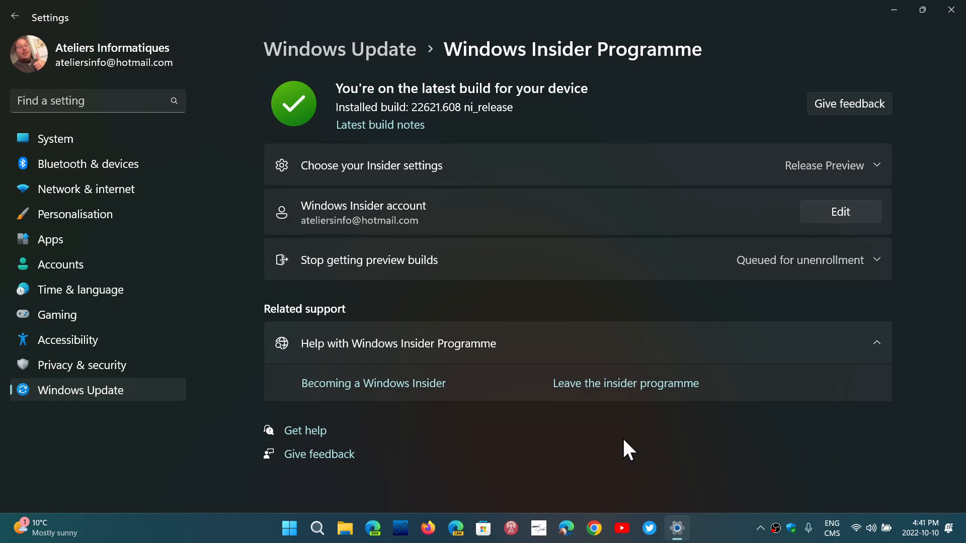